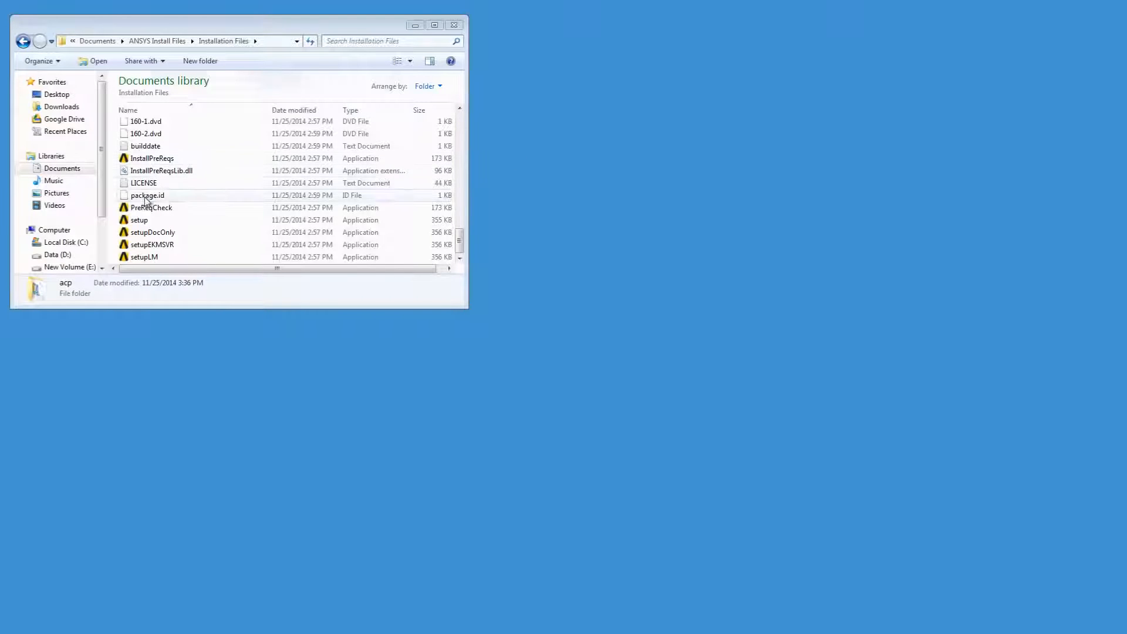
# Step: Select the setup application in Installation Files and open its context menu
pyautogui.click(139, 219)
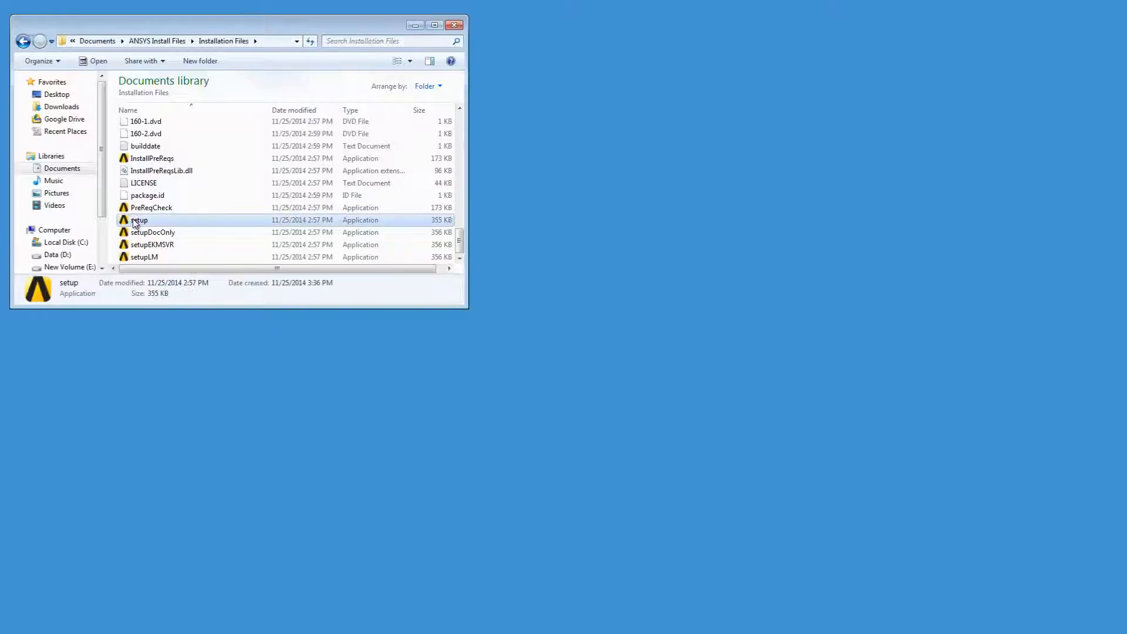
pyautogui.rightClick(139, 220)
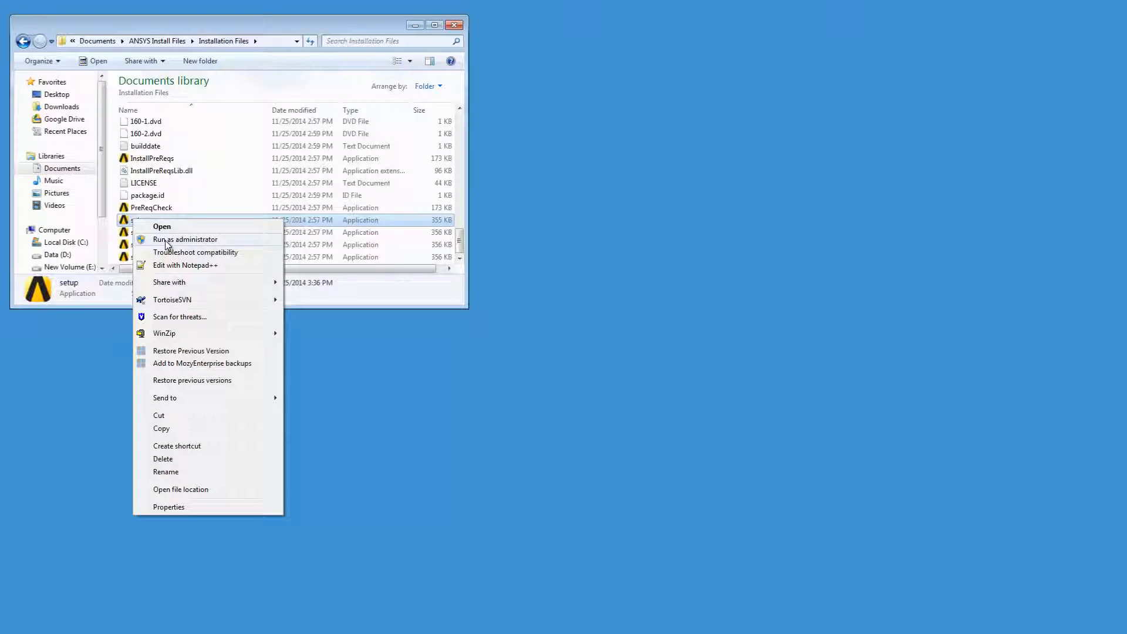
# Step: Run setup as administrator, choose Install ANSYS Products, and agree to the license
pyautogui.click(185, 239)
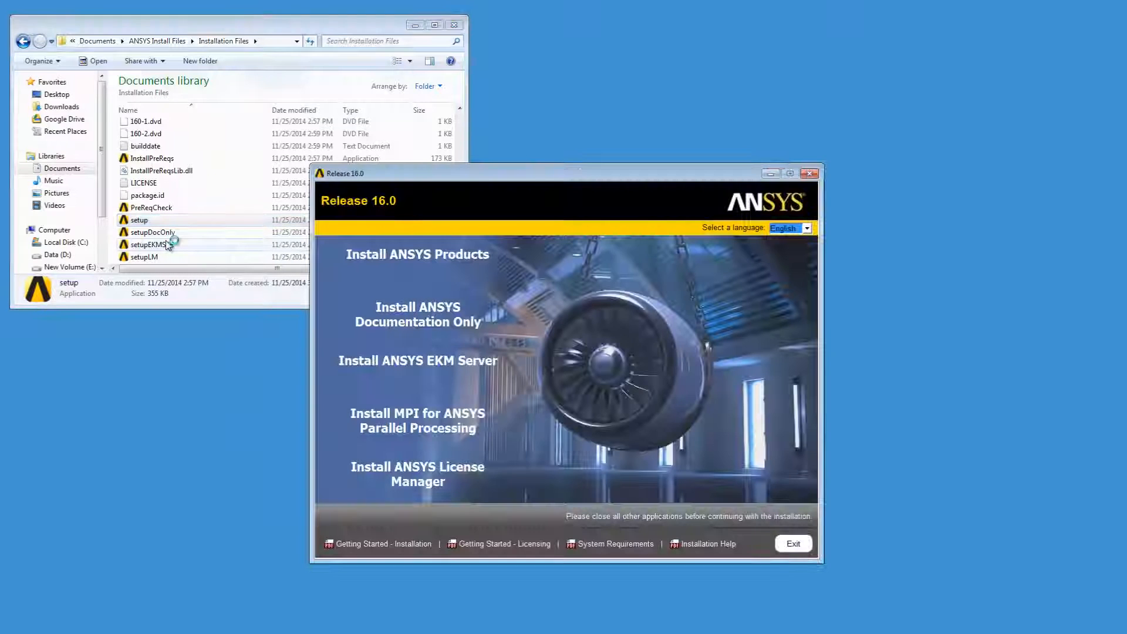
pyautogui.moveTo(441, 259)
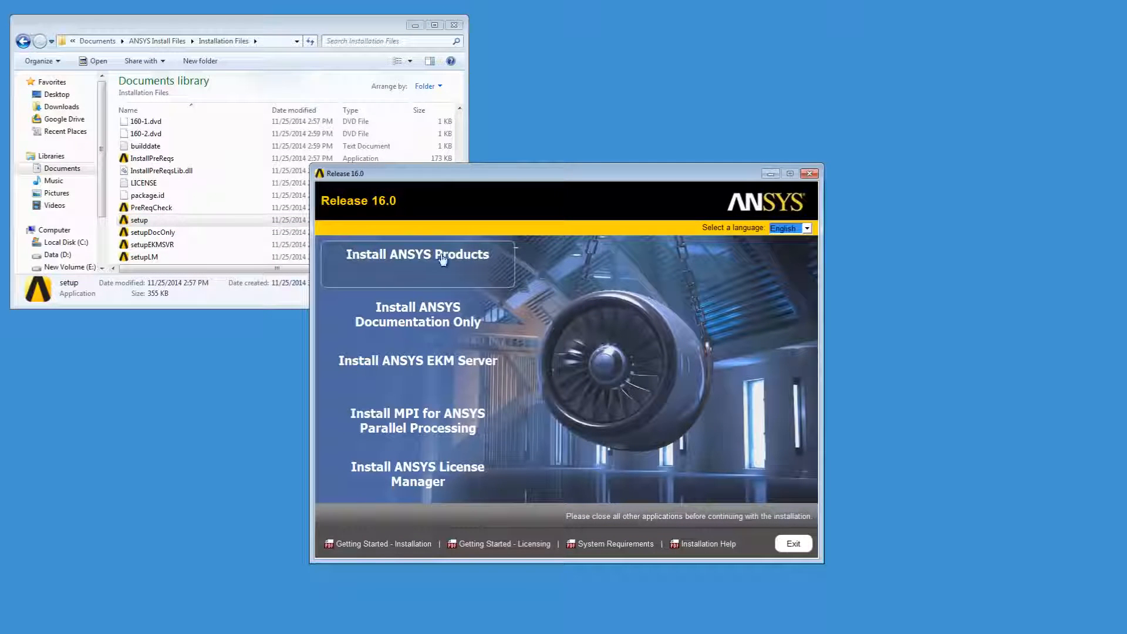
pyautogui.moveTo(473, 262)
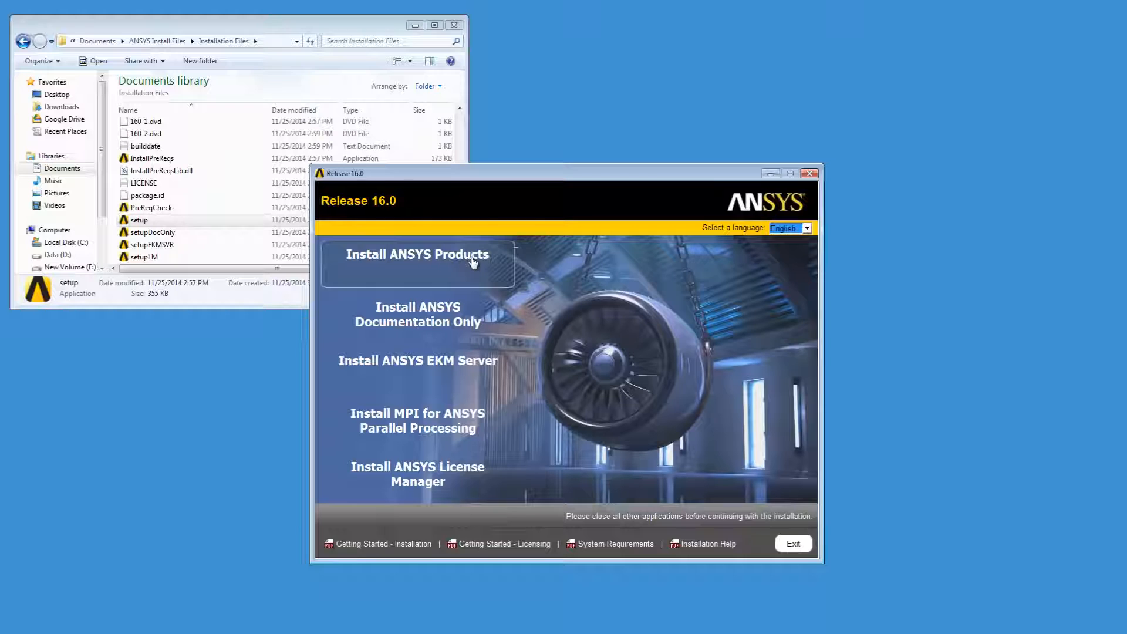
pyautogui.click(809, 172)
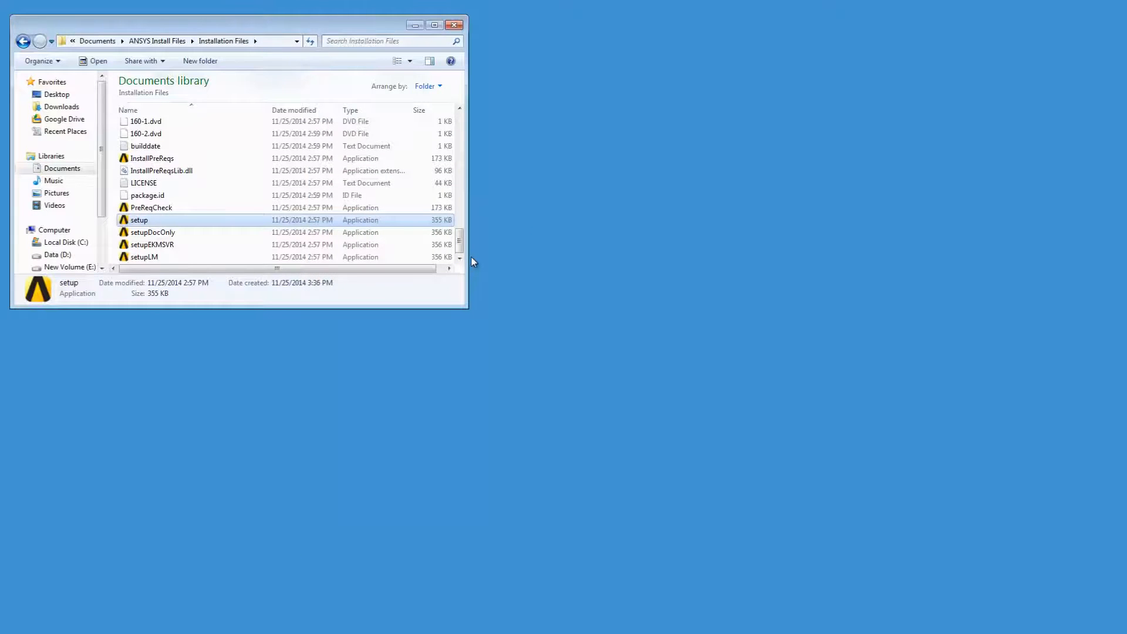
pyautogui.doubleClick(139, 220)
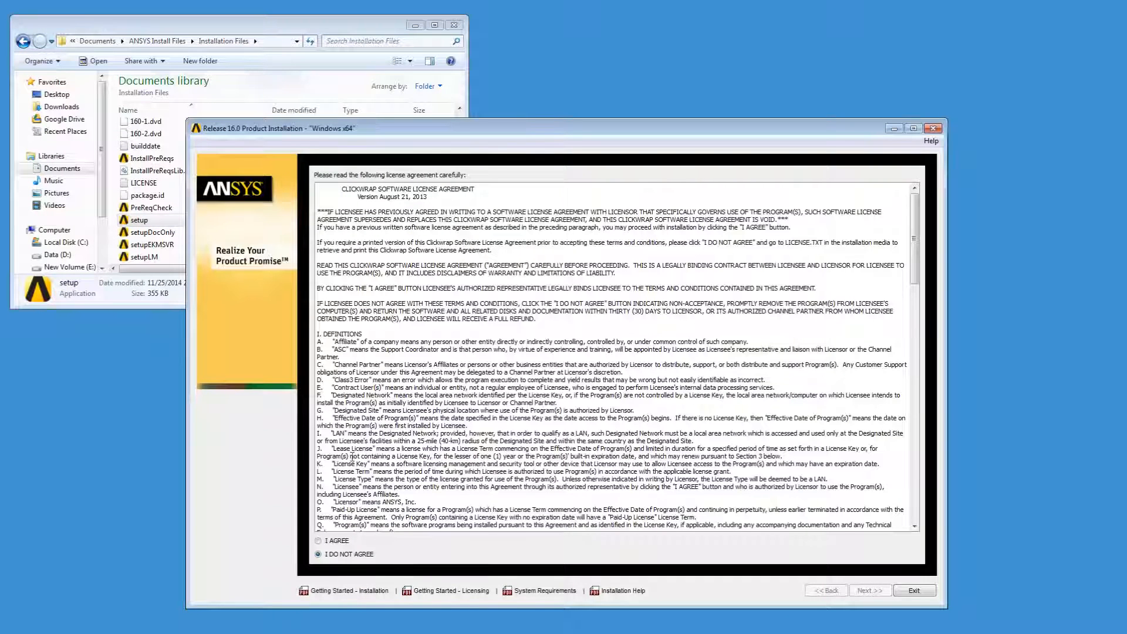
pyautogui.click(318, 541)
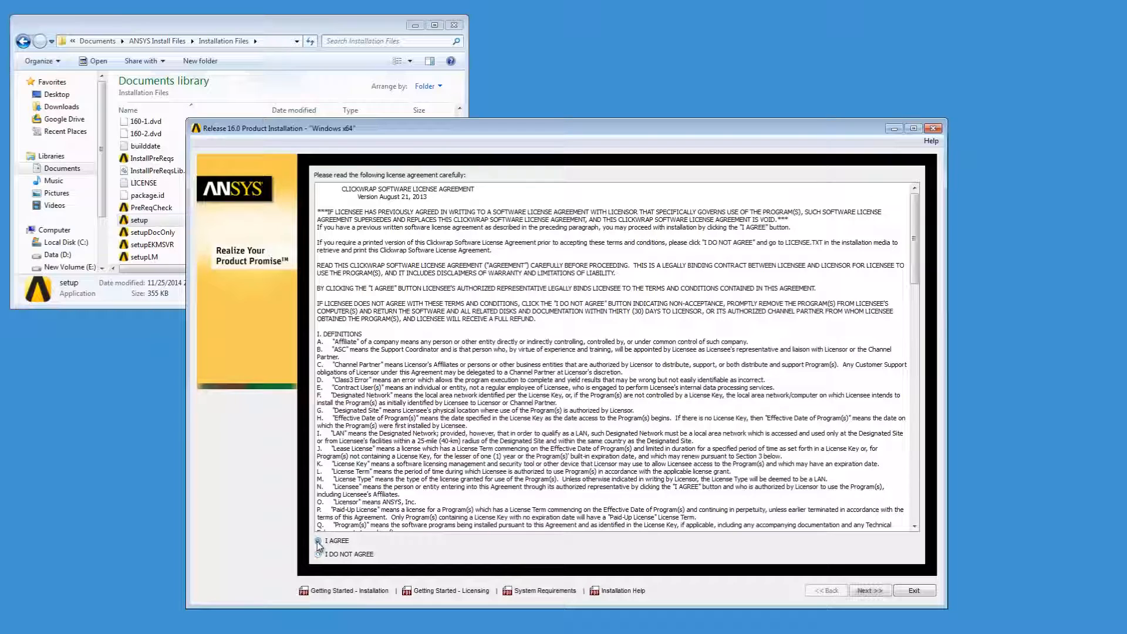
pyautogui.click(317, 541)
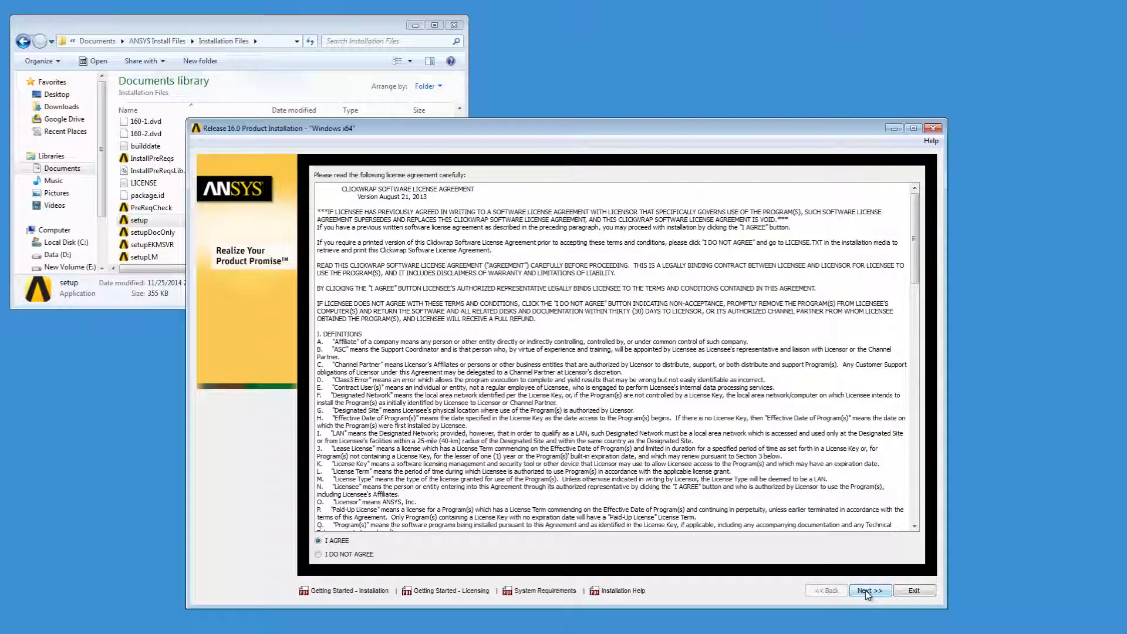
# Step: Accept the default installation directory and license server settings
pyautogui.click(870, 589)
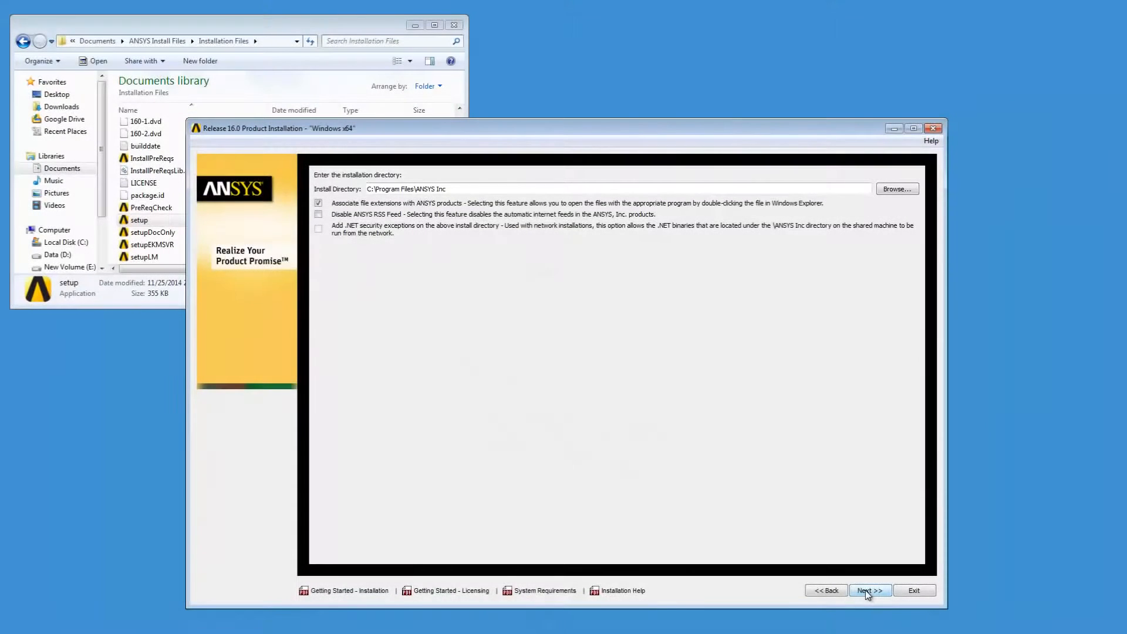
pyautogui.click(869, 589)
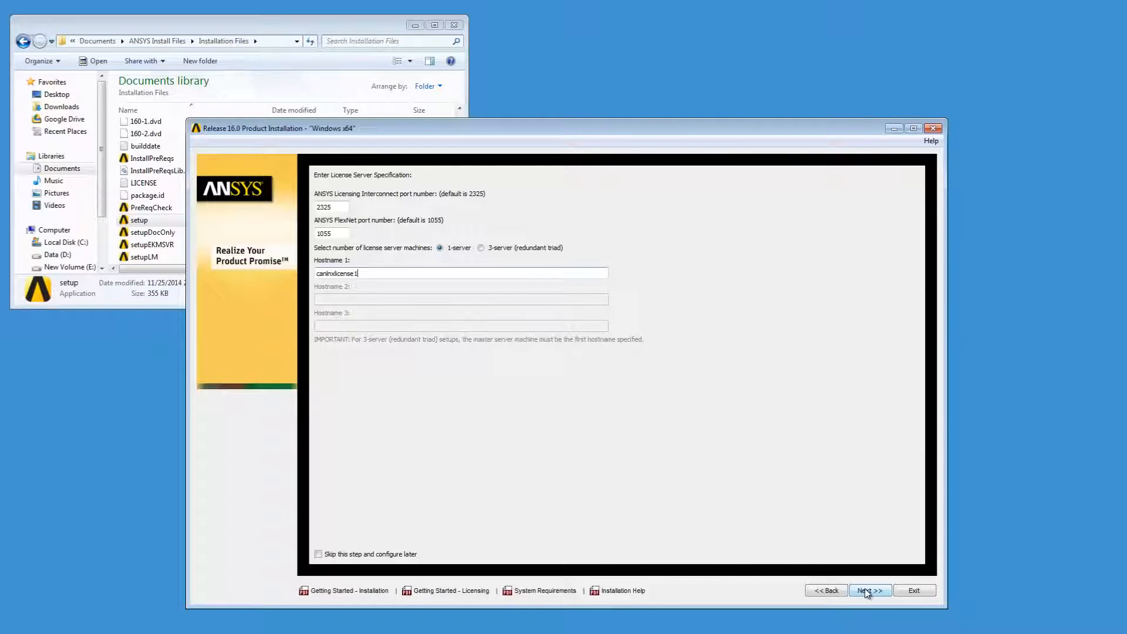
pyautogui.click(870, 590)
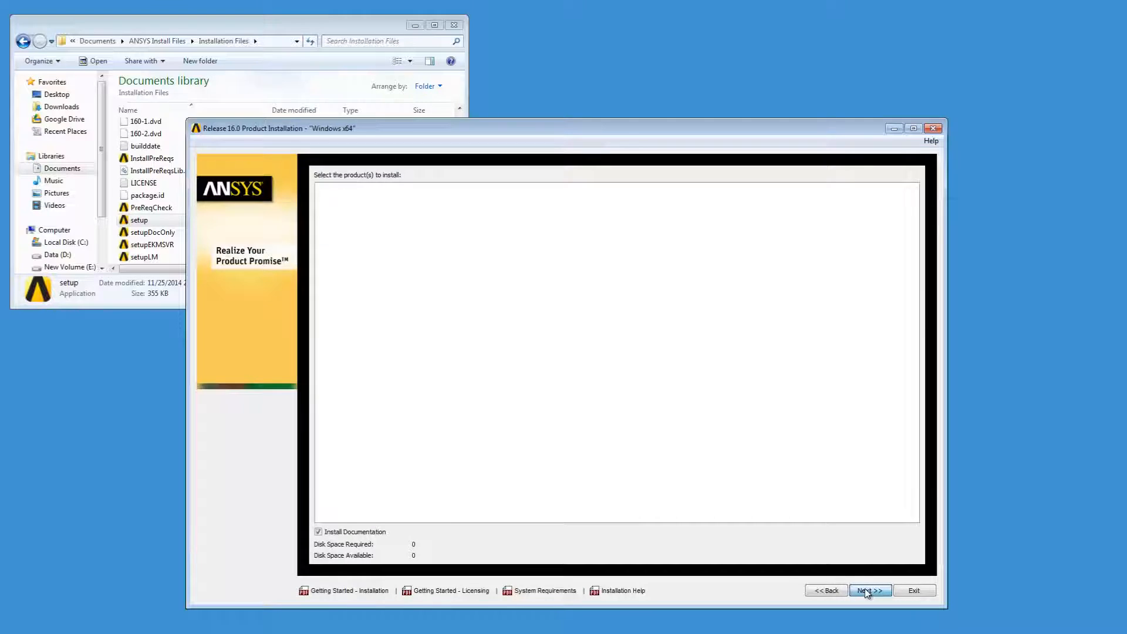
# Step: Select only ANSYS Structural Mechanics and the Creo Parametric (formerly Pro/ENGINEER) interface
pyautogui.click(870, 591)
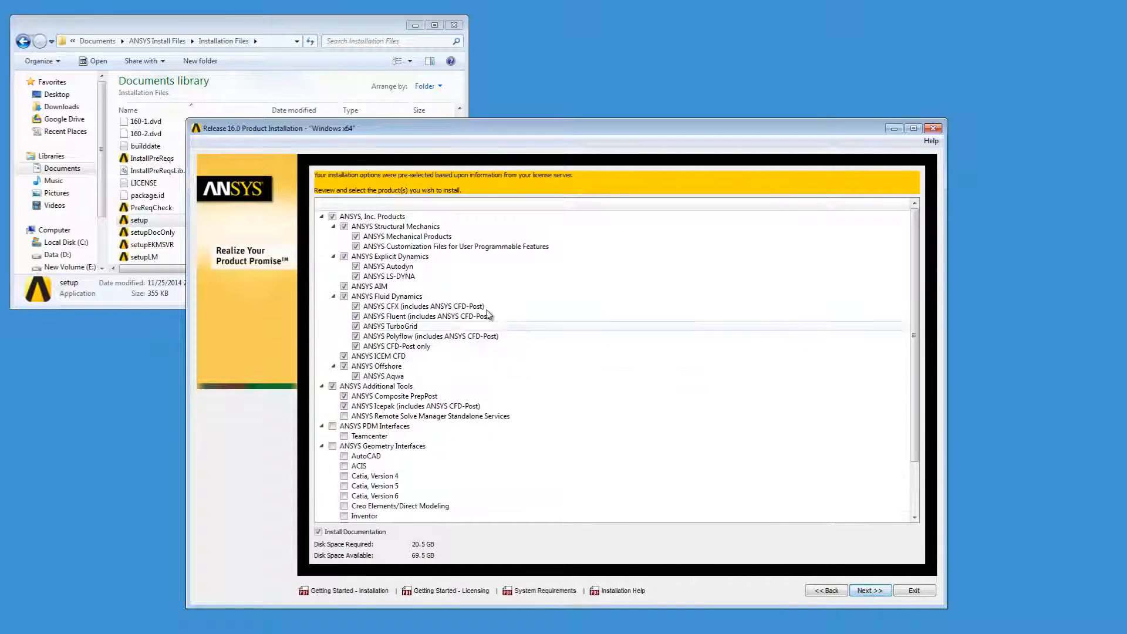
pyautogui.click(332, 216)
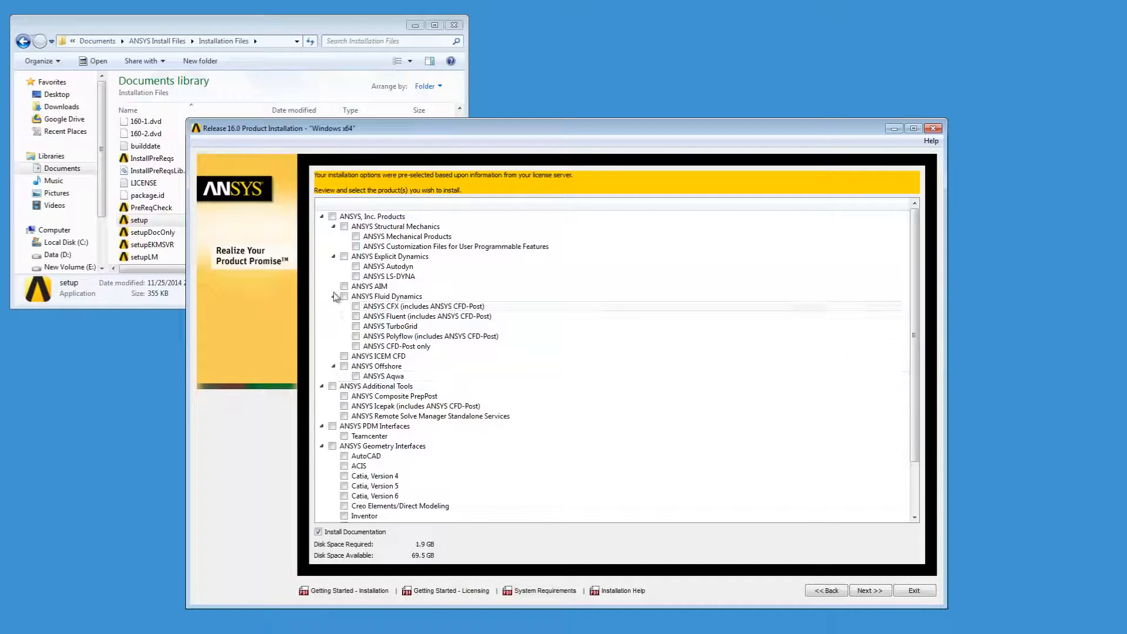
pyautogui.click(345, 226)
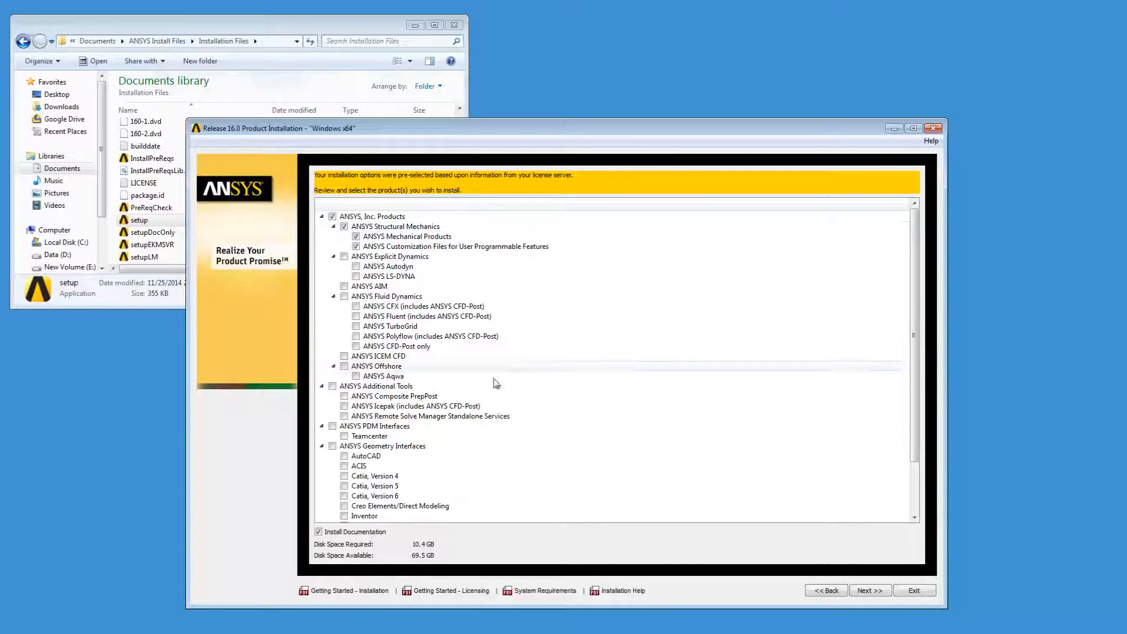
pyautogui.click(913, 521)
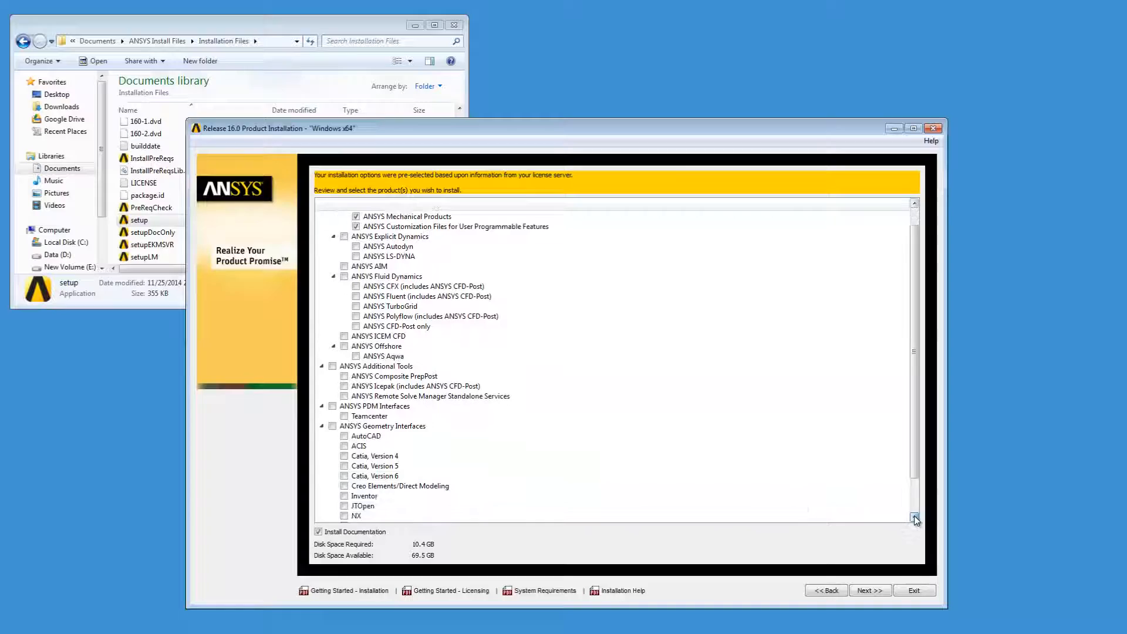
pyautogui.scroll(-3)
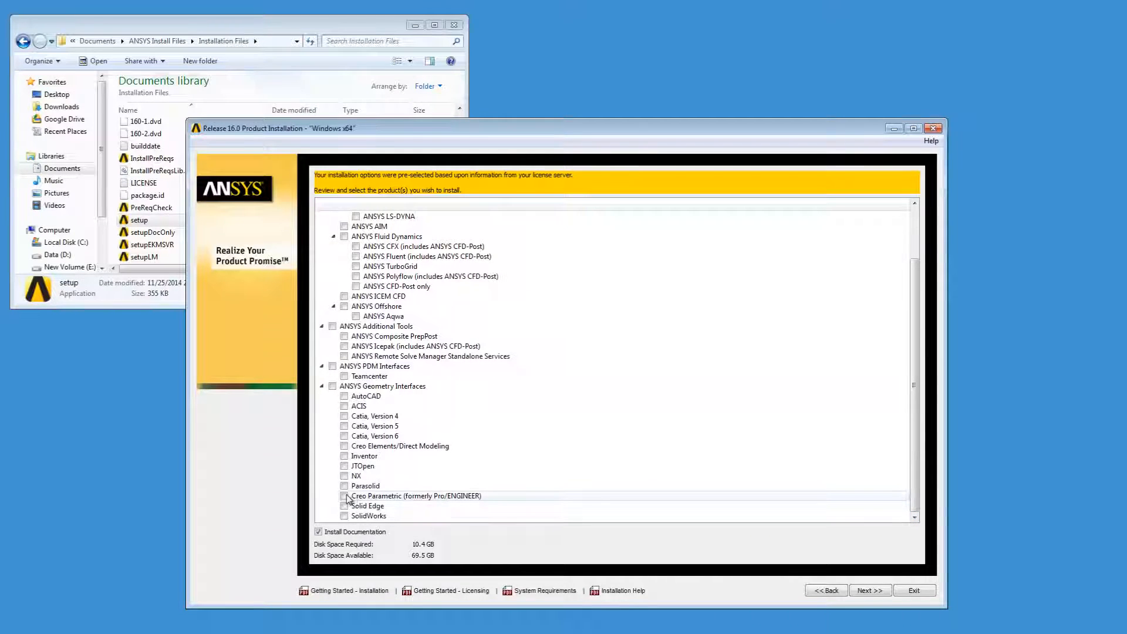
pyautogui.click(344, 495)
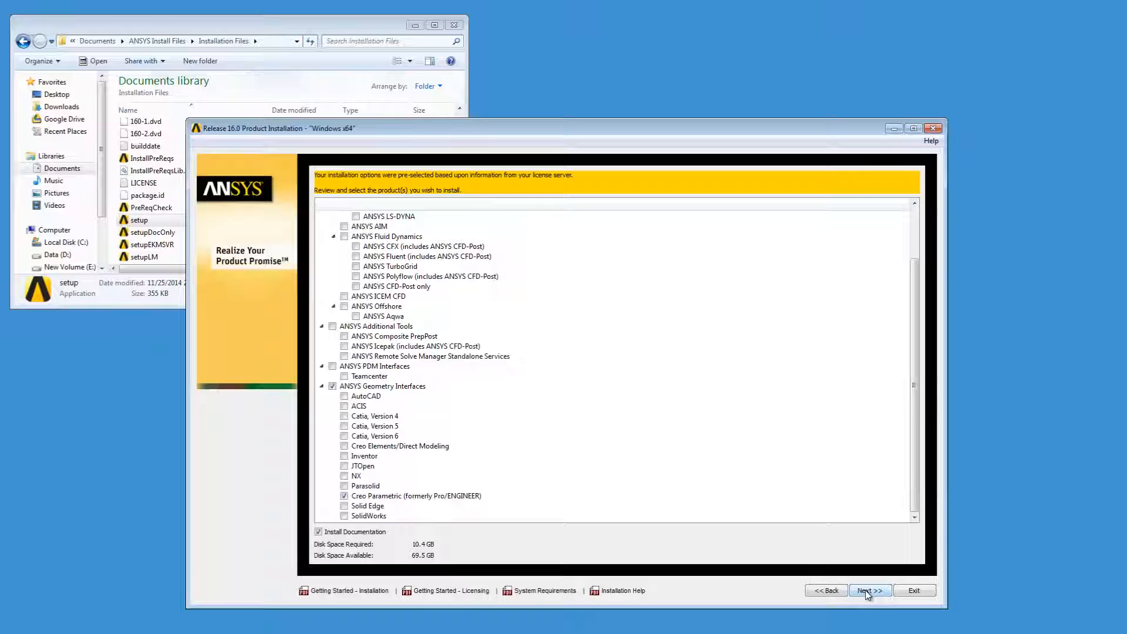
# Step: Configure Creo Parametric as Reader (CAD installation not required)
pyautogui.click(870, 590)
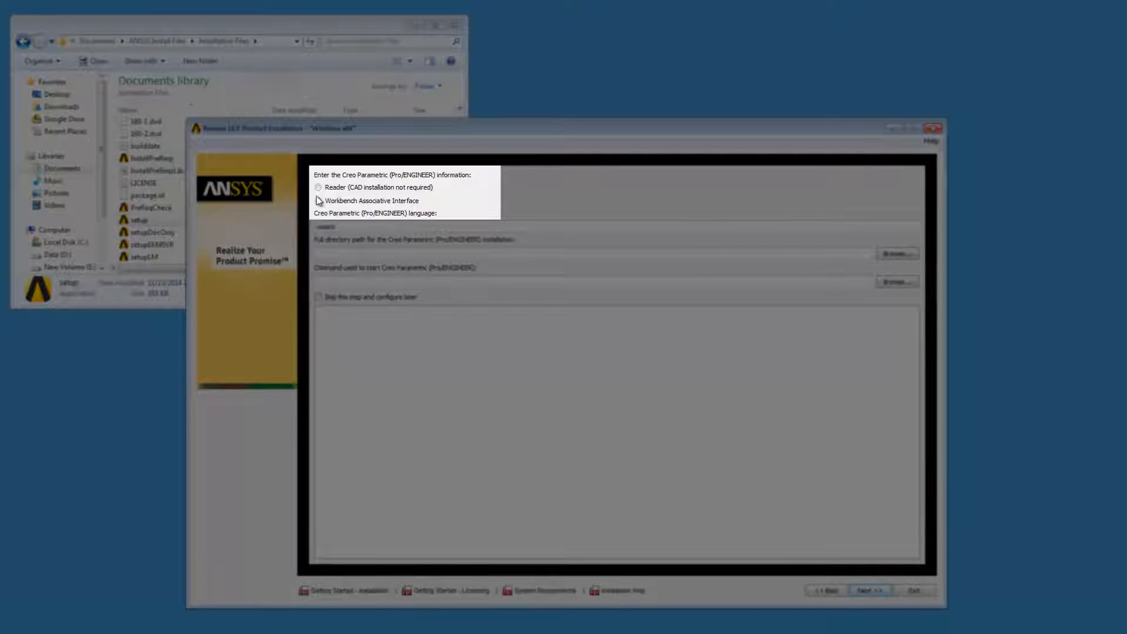
pyautogui.click(318, 201)
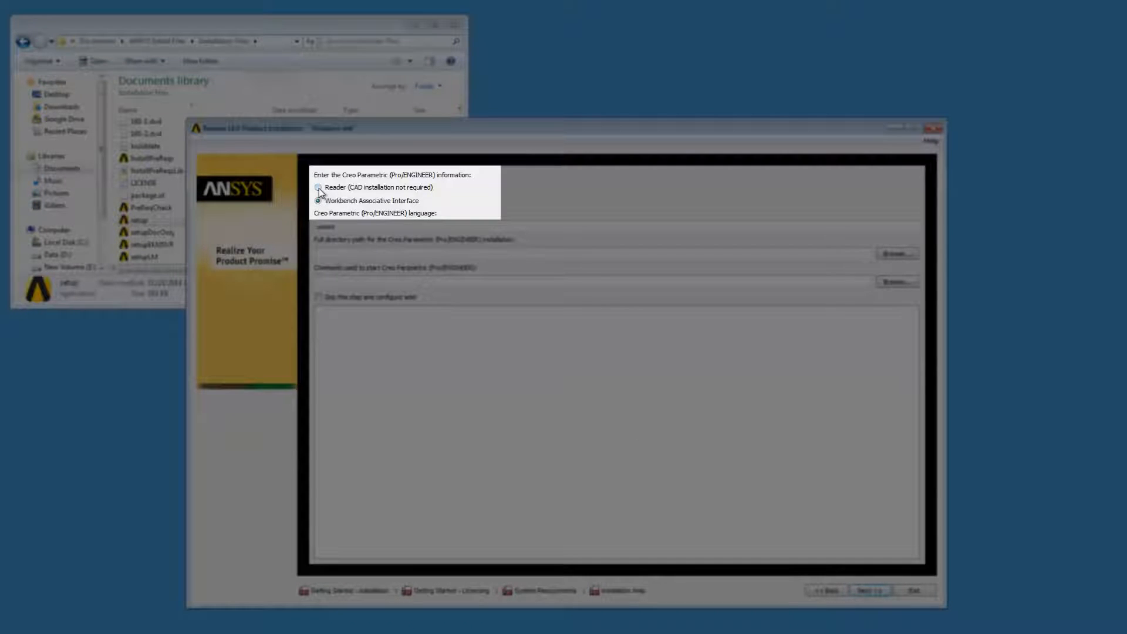
pyautogui.click(318, 187)
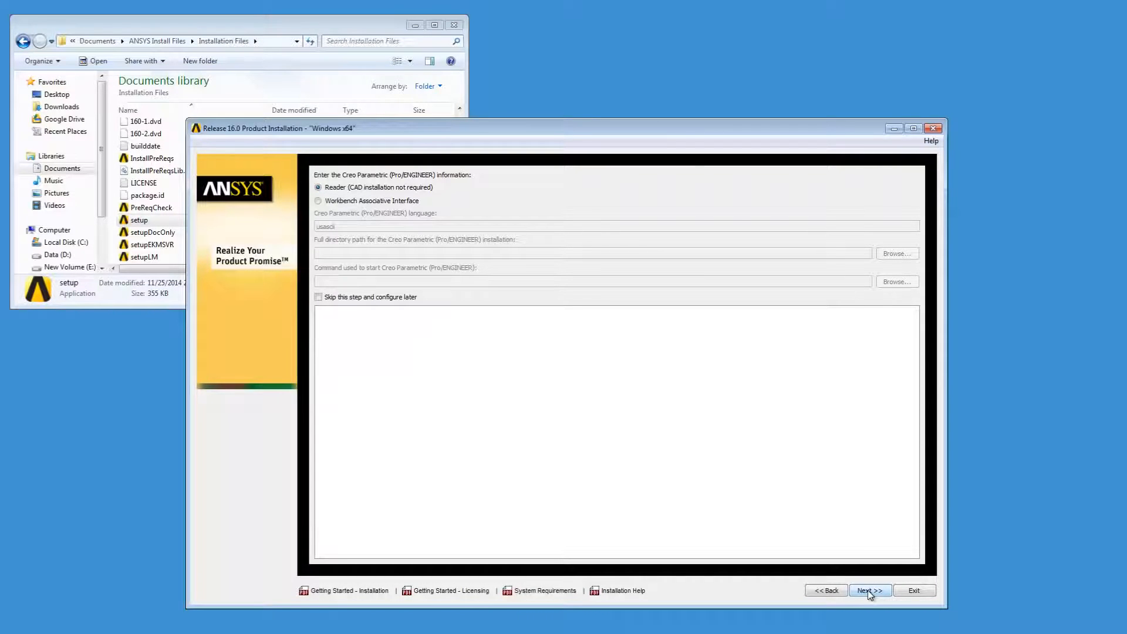
pyautogui.click(870, 591)
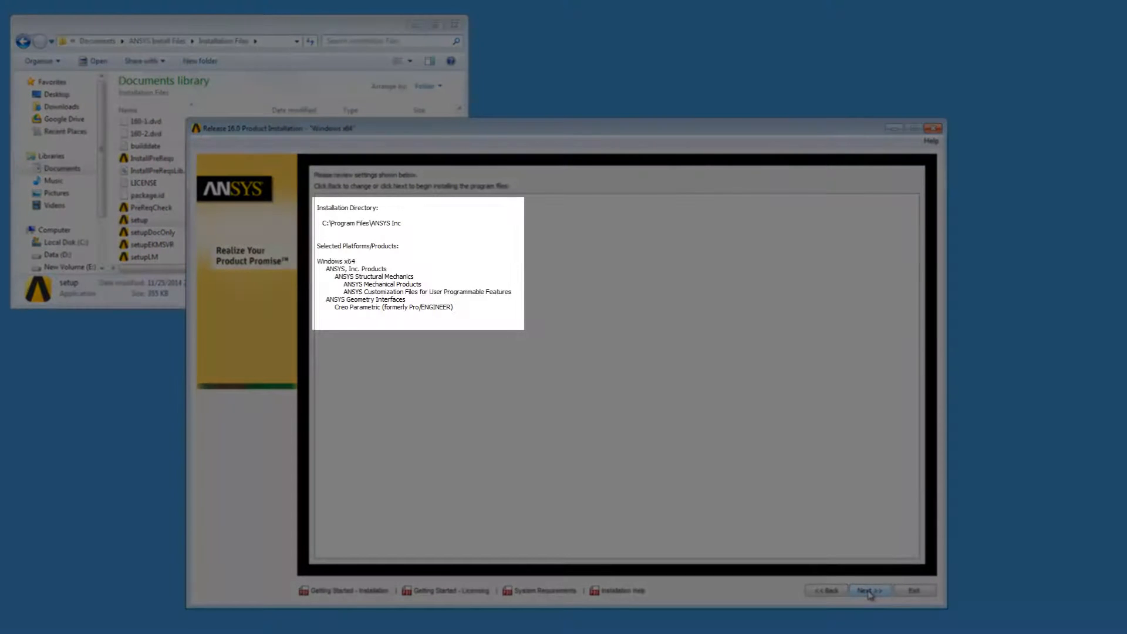
# Step: Install the reviewed products, wait for 100%, and continue to the completion screen
pyautogui.click(869, 589)
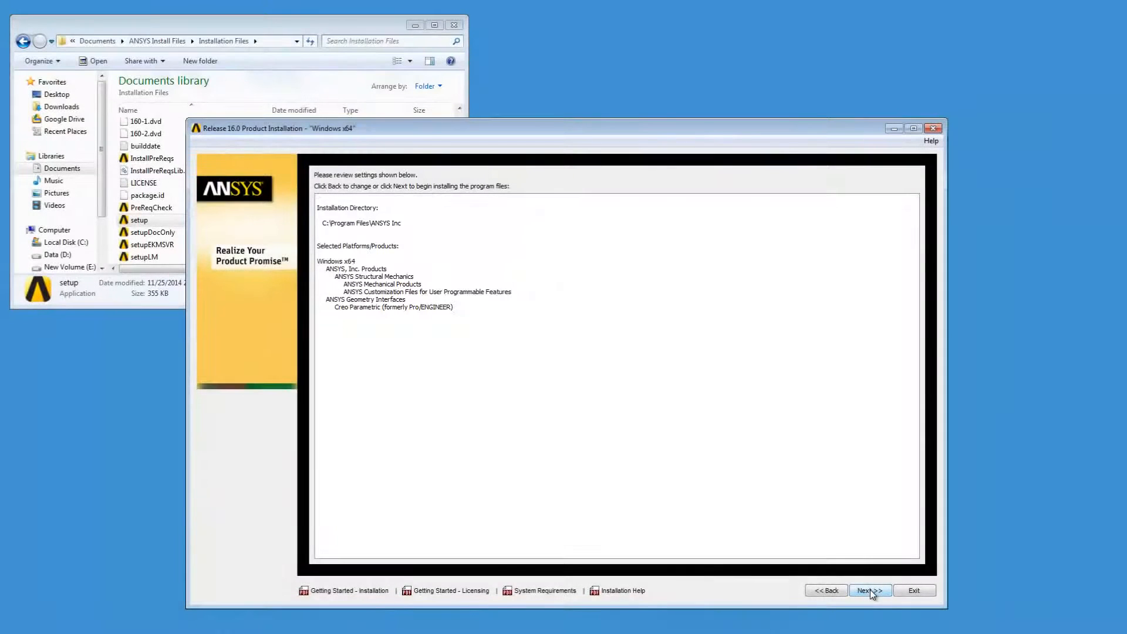
pyautogui.click(870, 590)
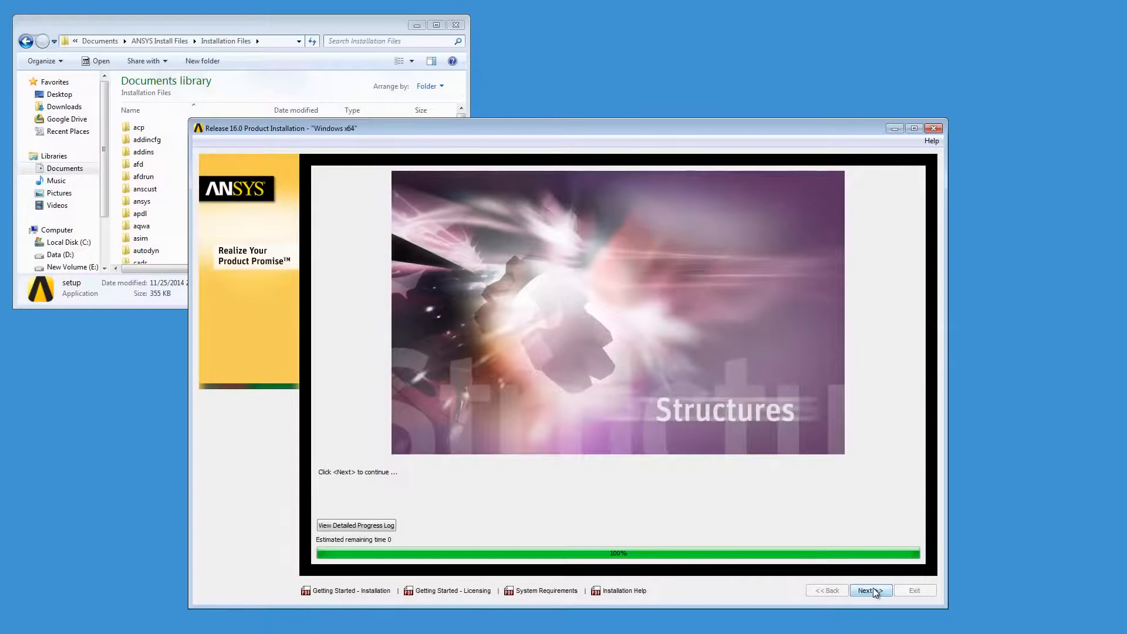
pyautogui.click(870, 590)
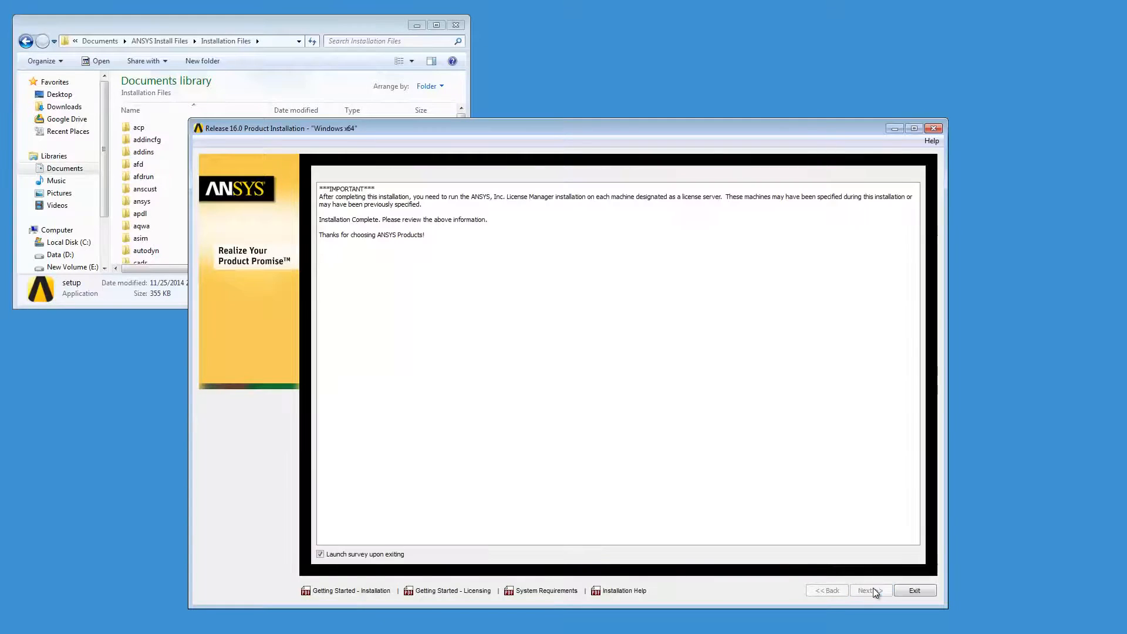